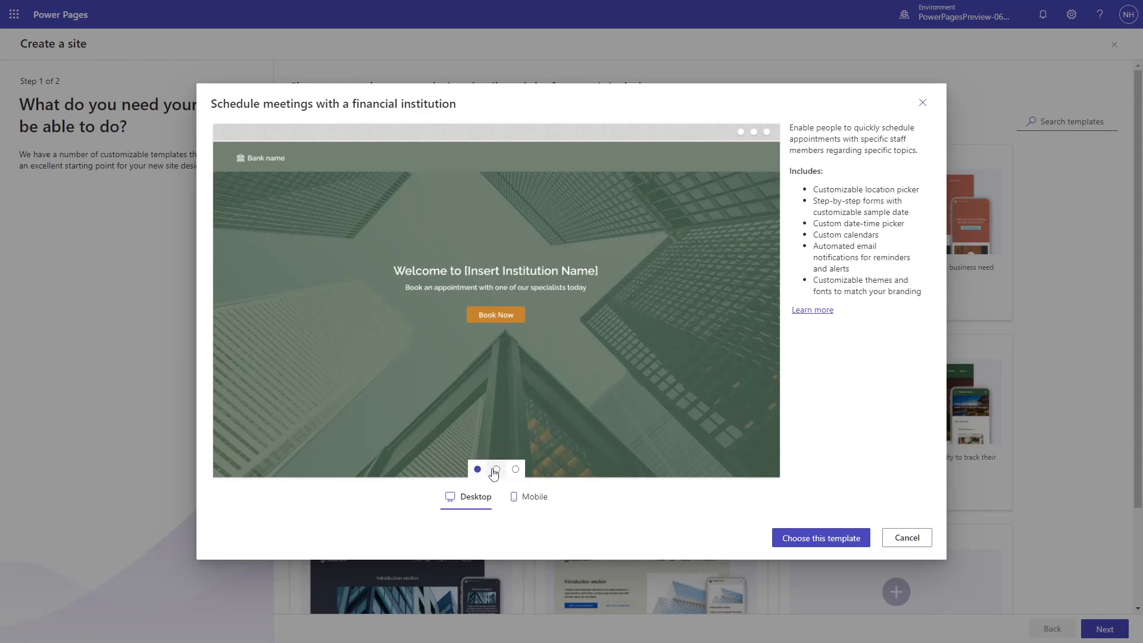
- Advance the template preview carousel through the services and booking confirmation pages
click(496, 468)
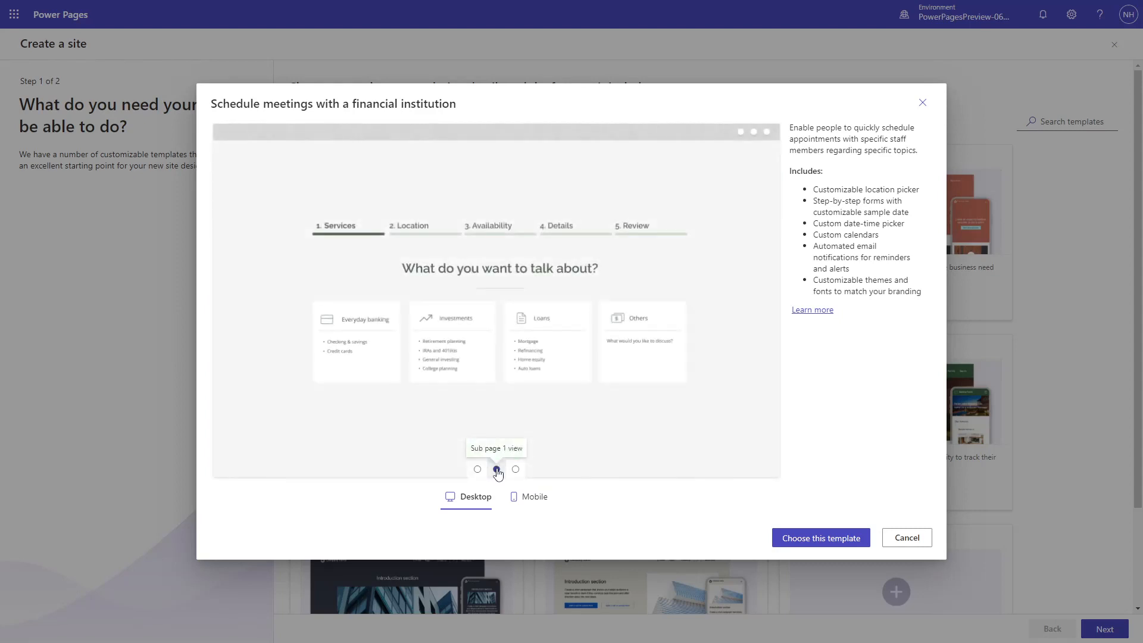
click(516, 469)
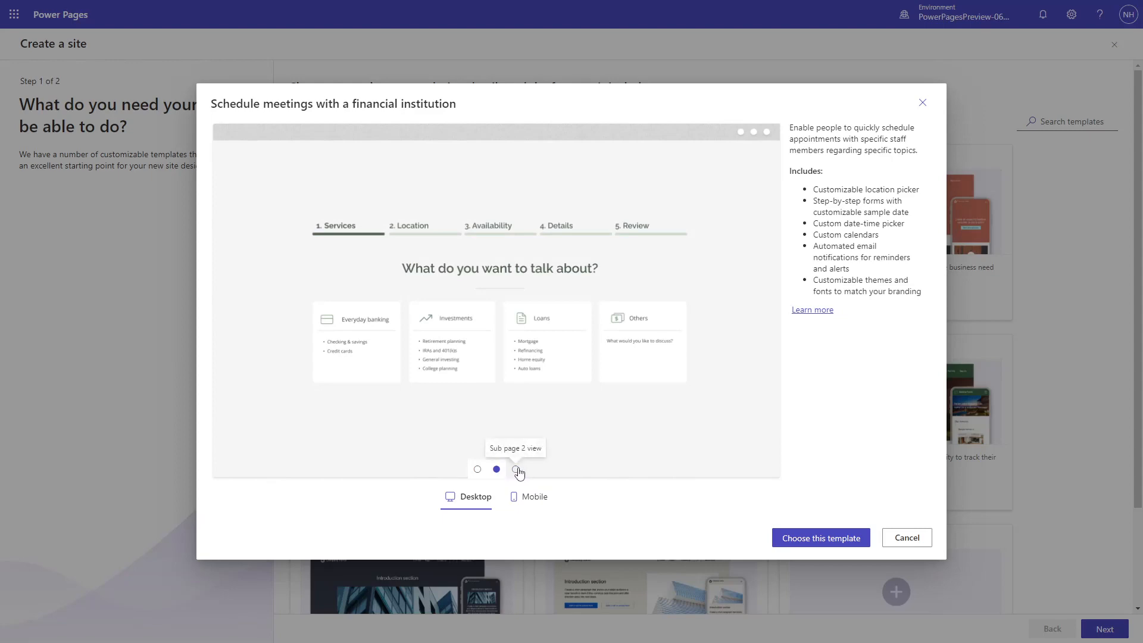
click(517, 468)
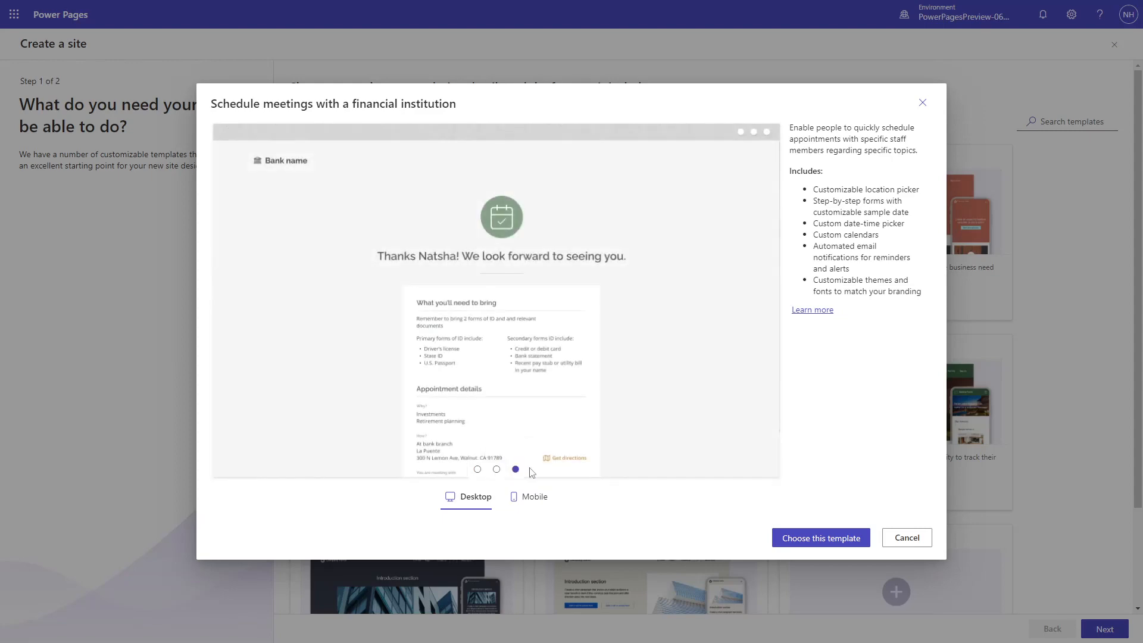
mouse_move(536, 473)
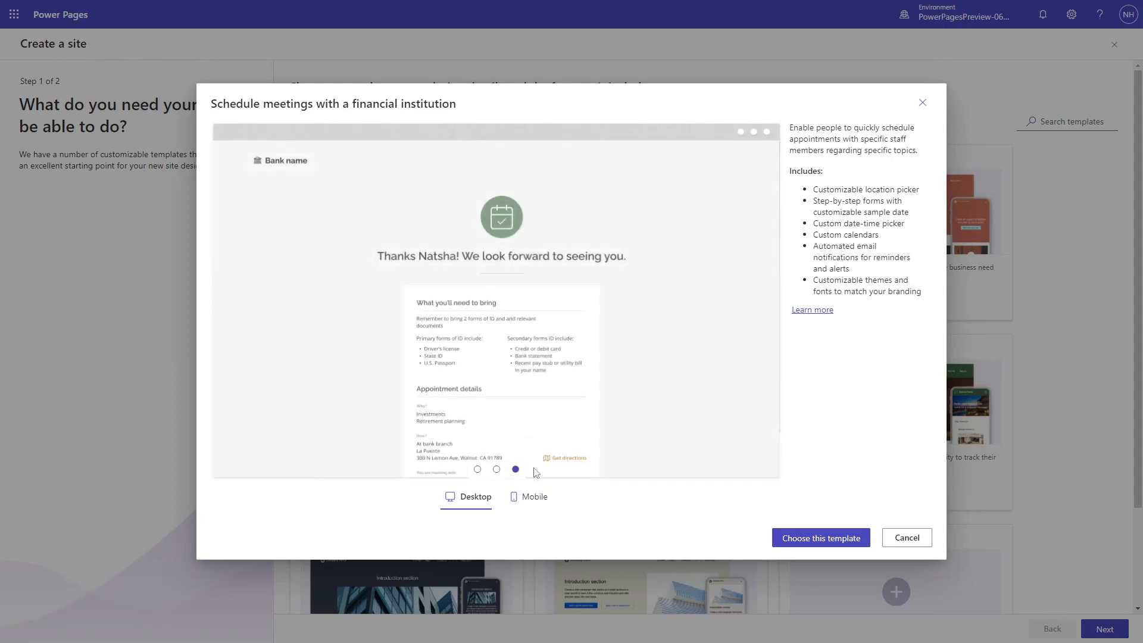
- Open the Book a Meeting docs article and scroll to its Users and Bank representatives sections
click(812, 309)
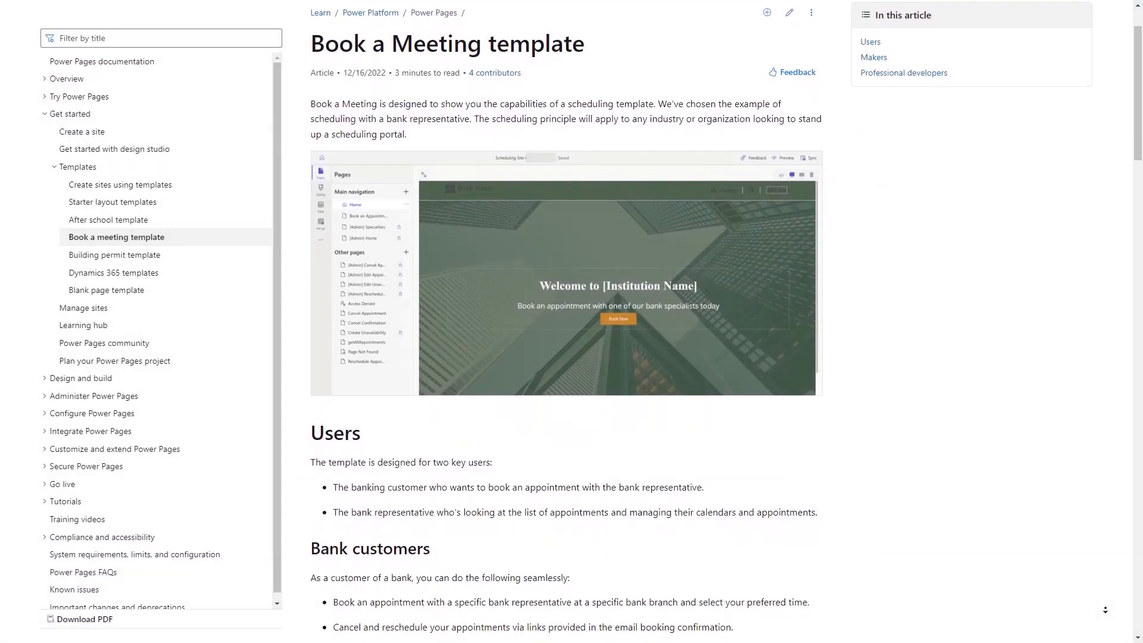
scroll(down, 3)
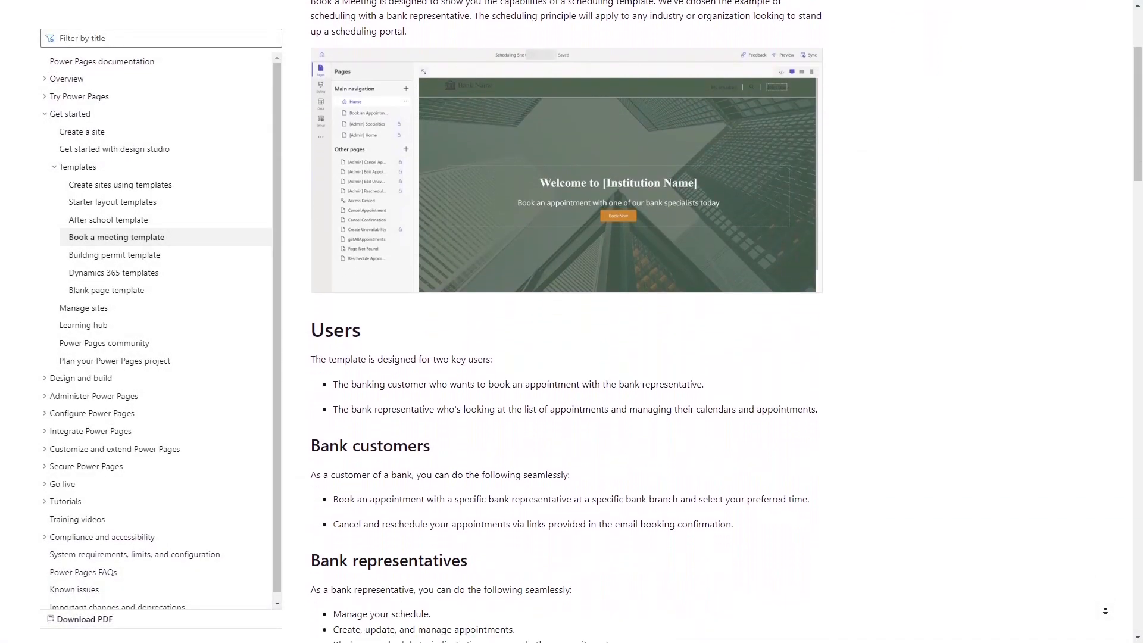
scroll(down, 3)
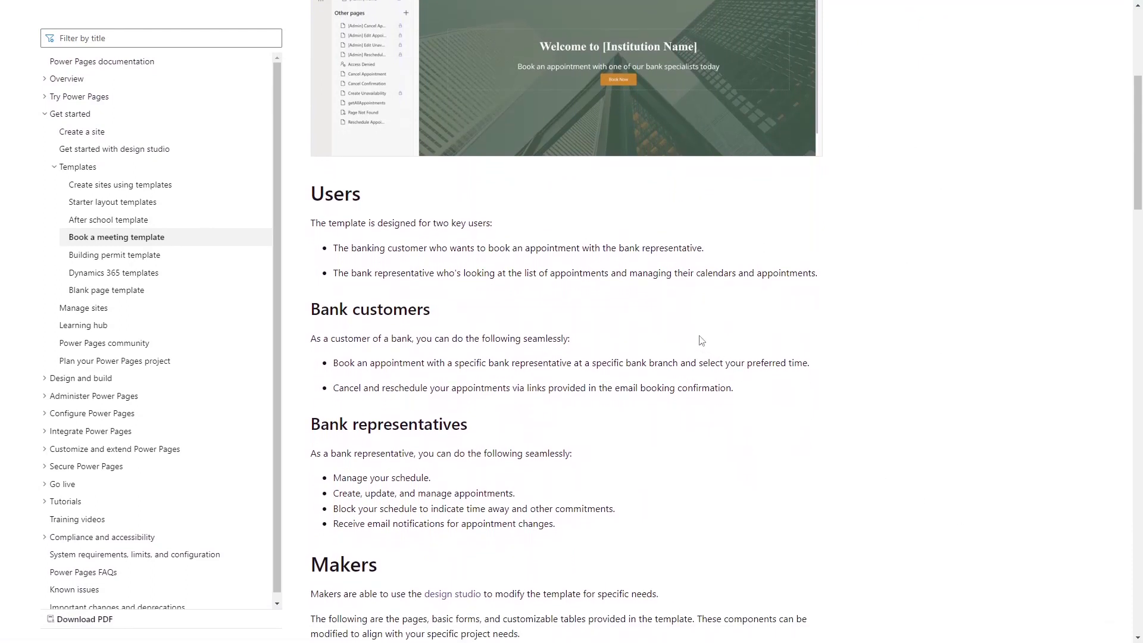
mouse_move(683, 494)
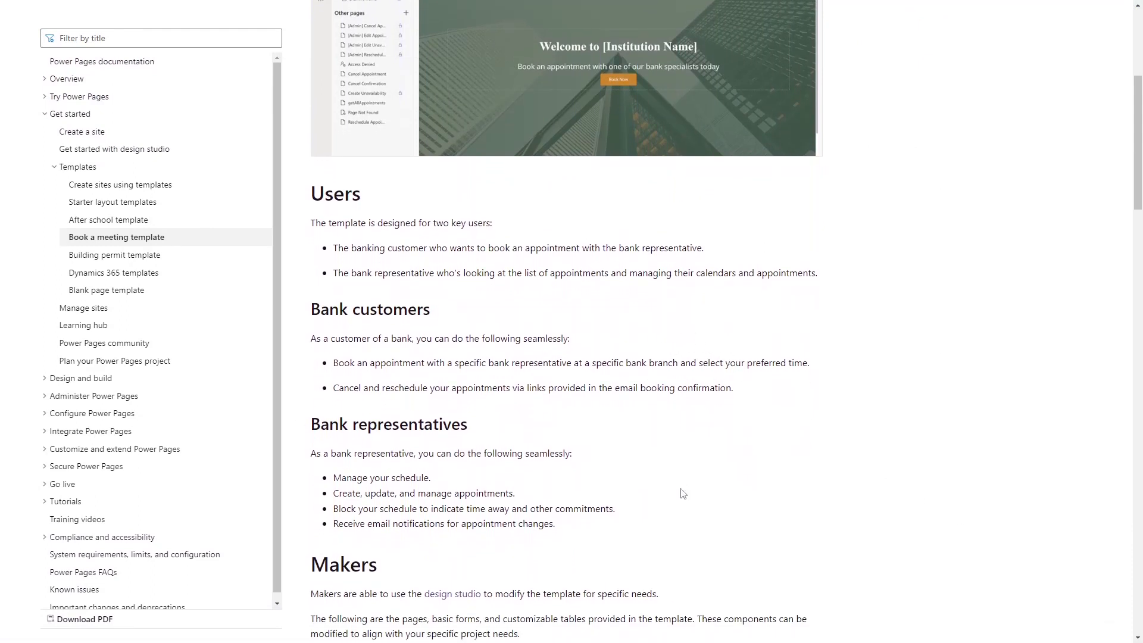
mouse_move(701, 511)
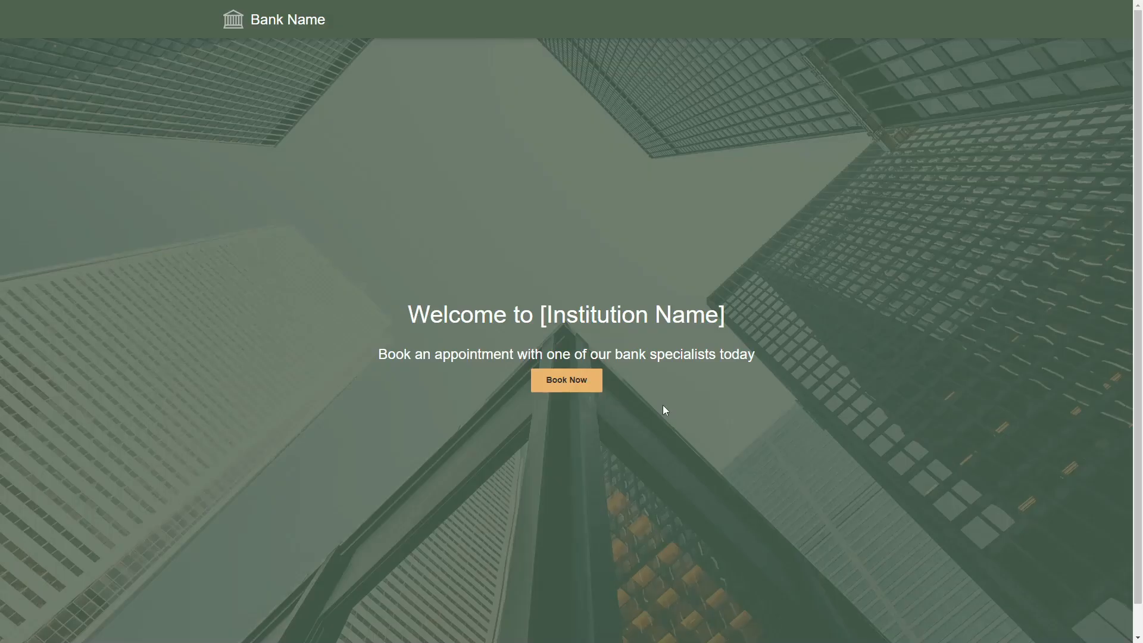
mouse_move(556, 419)
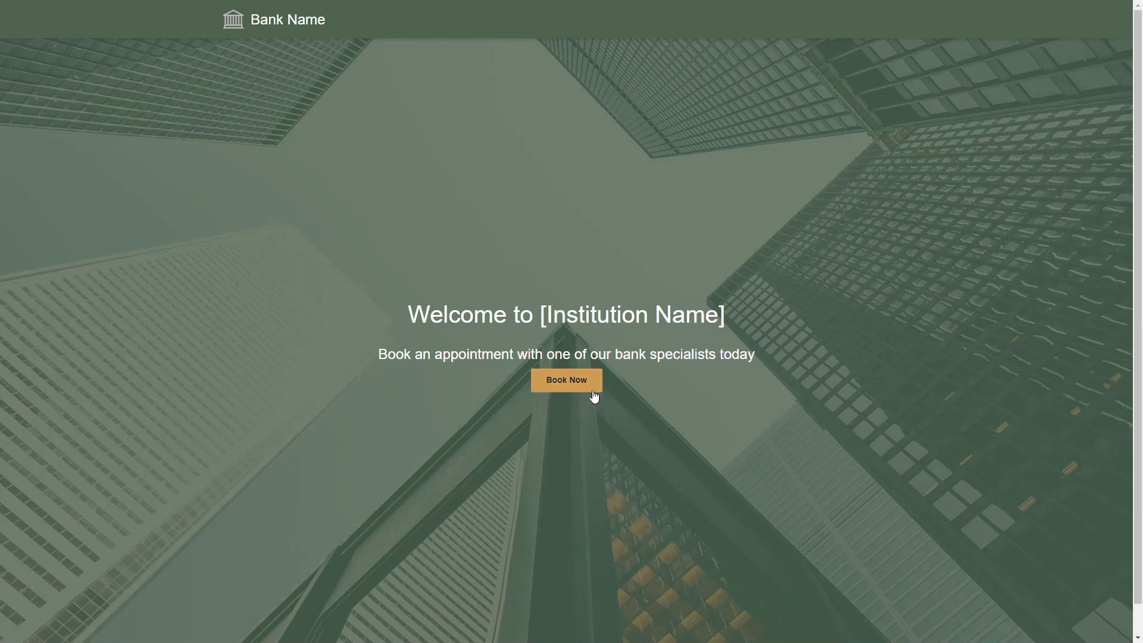
- Press Book Now on the bank site's home page
click(565, 380)
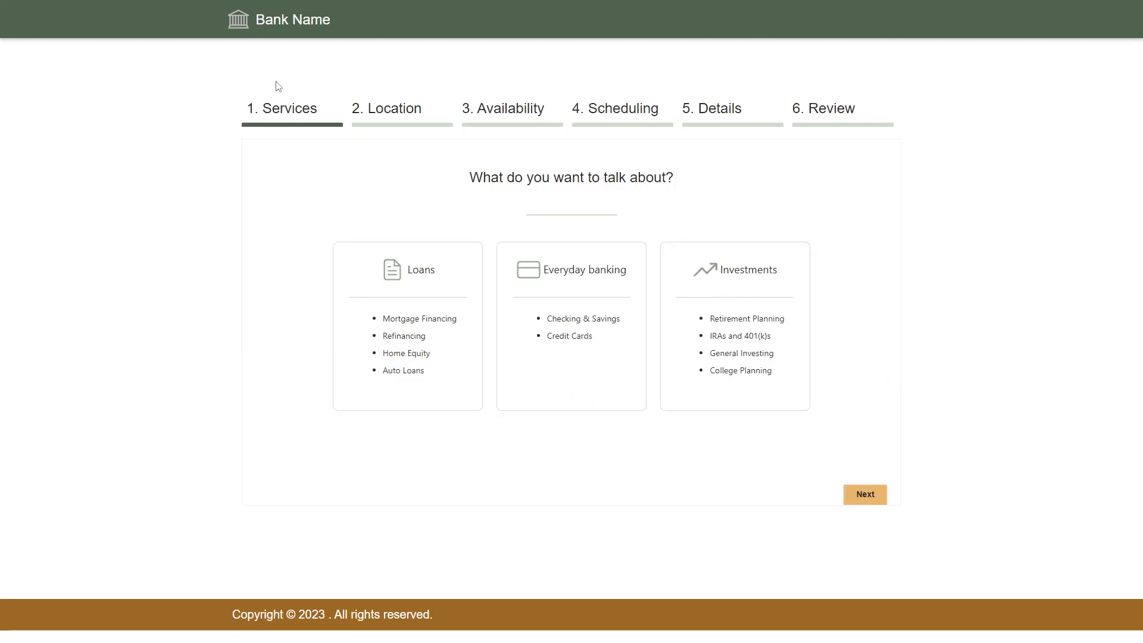
mouse_move(482, 91)
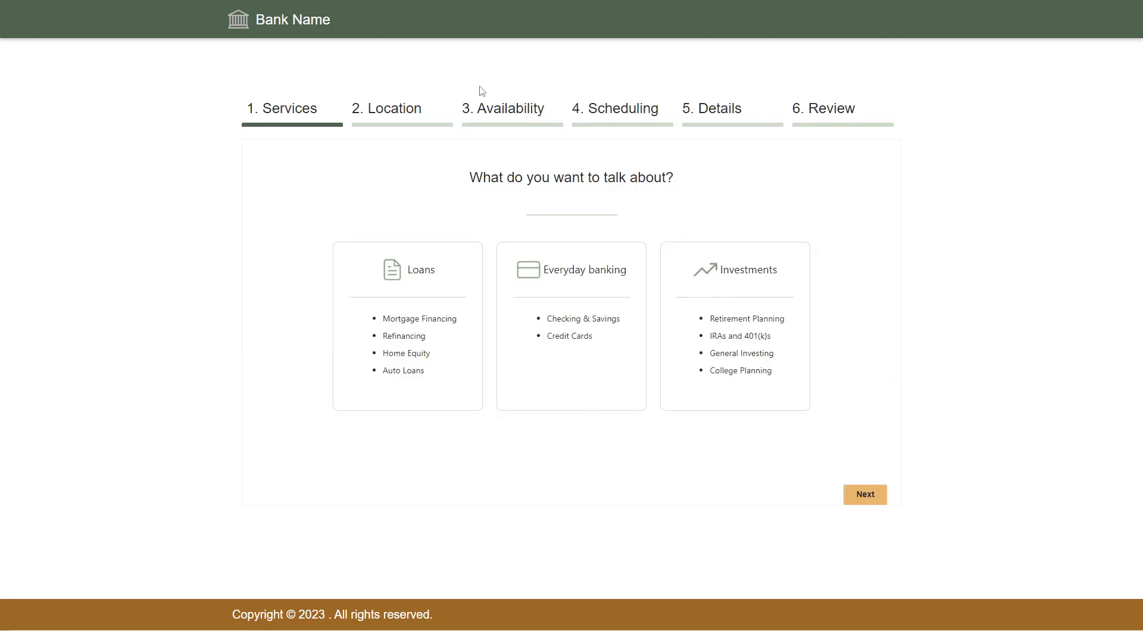
mouse_move(805, 100)
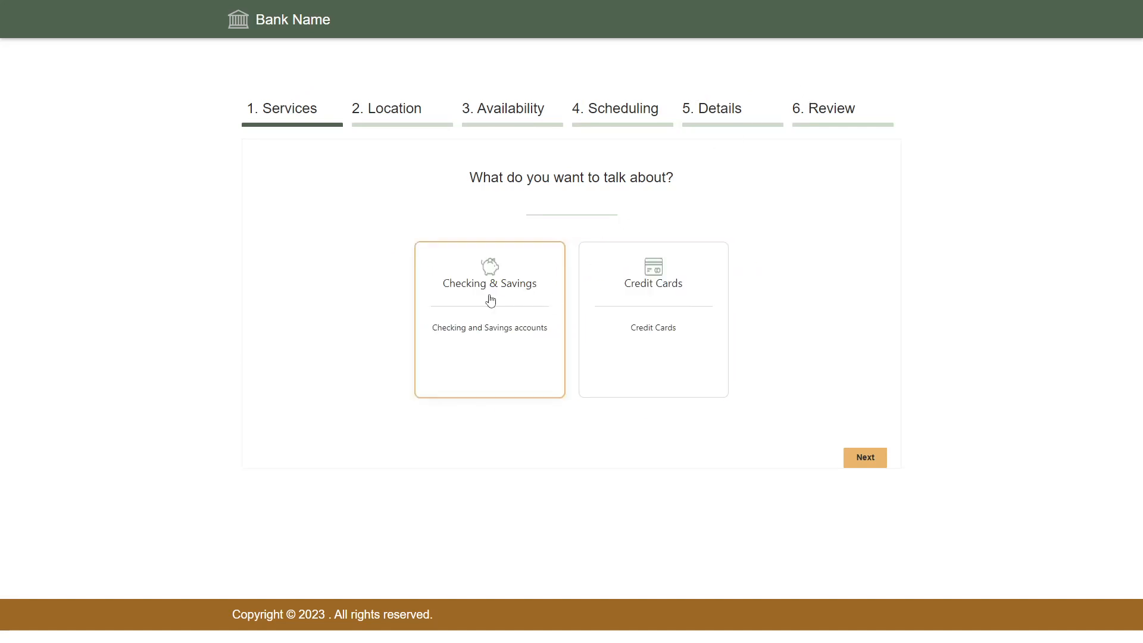
- Pick the Checking & Savings card as the meeting topic
click(864, 457)
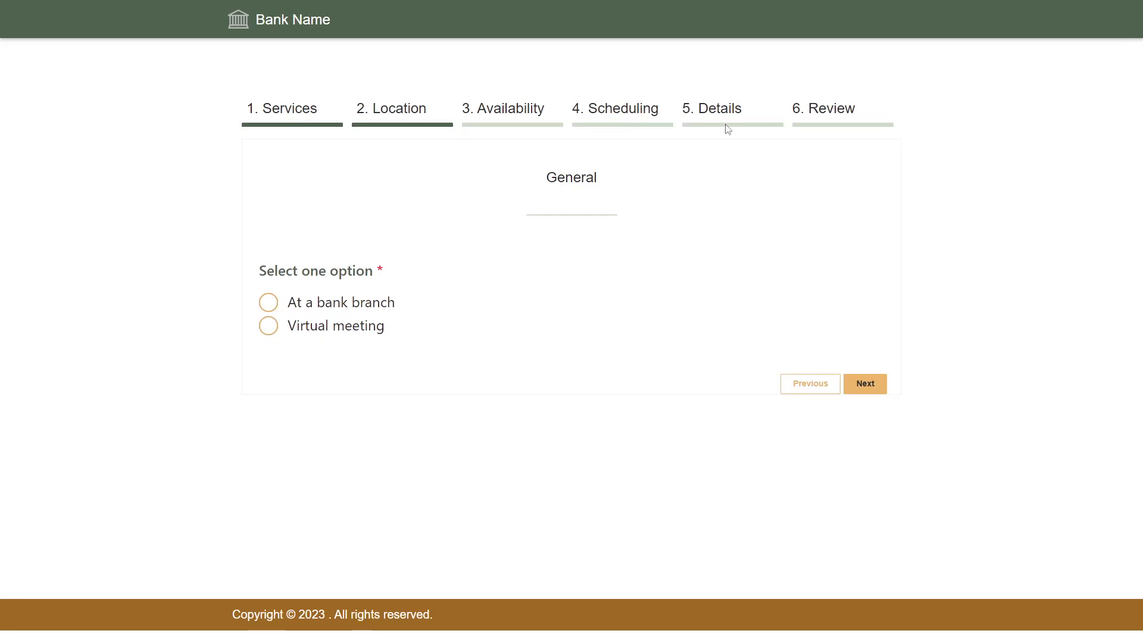
mouse_move(936, 22)
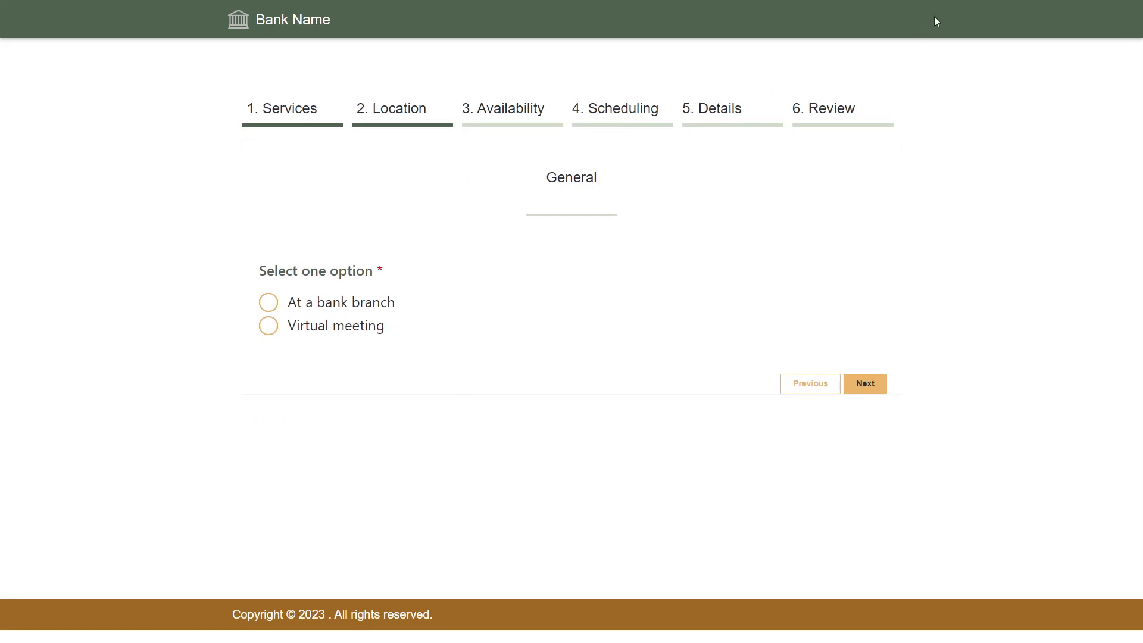
mouse_move(900, 29)
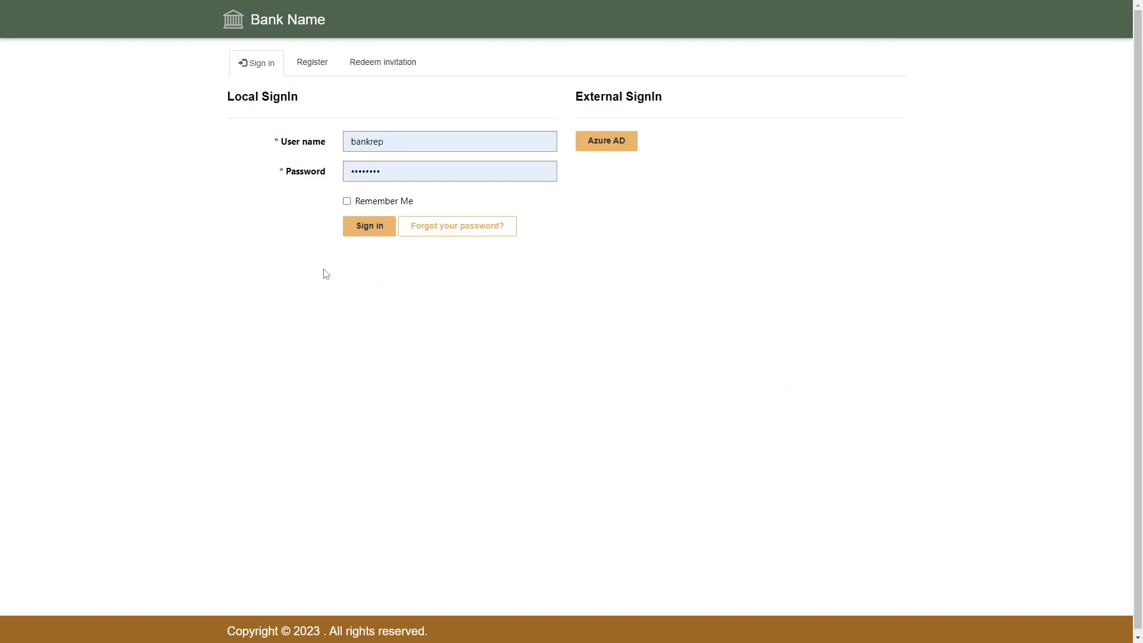
mouse_move(369, 225)
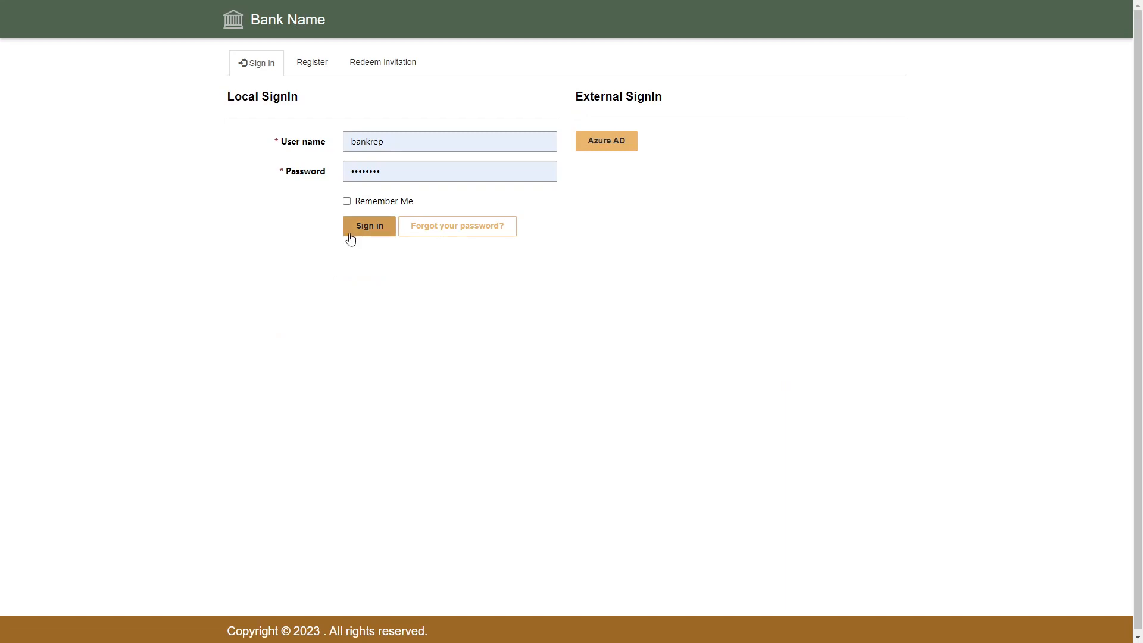
- Submit the representative's filled-in credentials on the Sign in tab
click(369, 226)
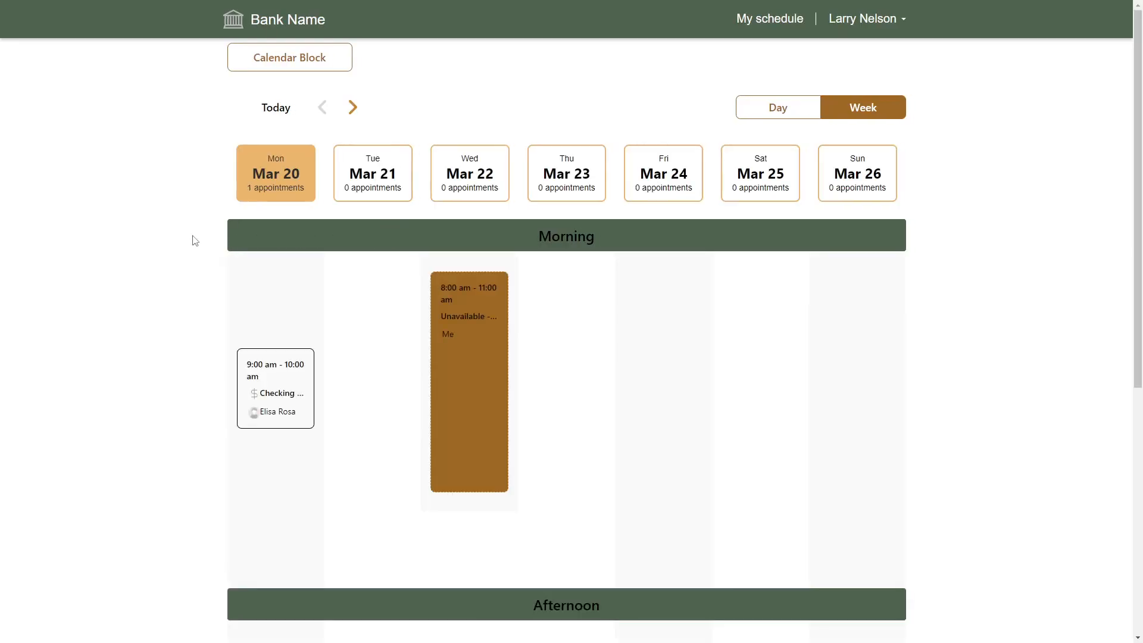
mouse_move(180, 424)
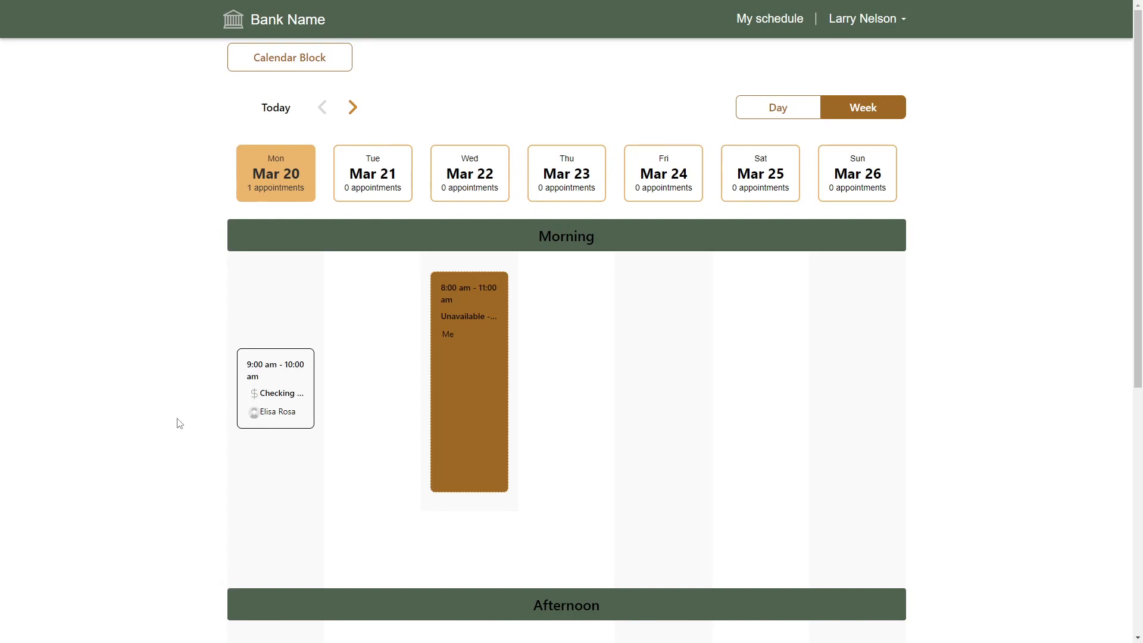
mouse_move(202, 422)
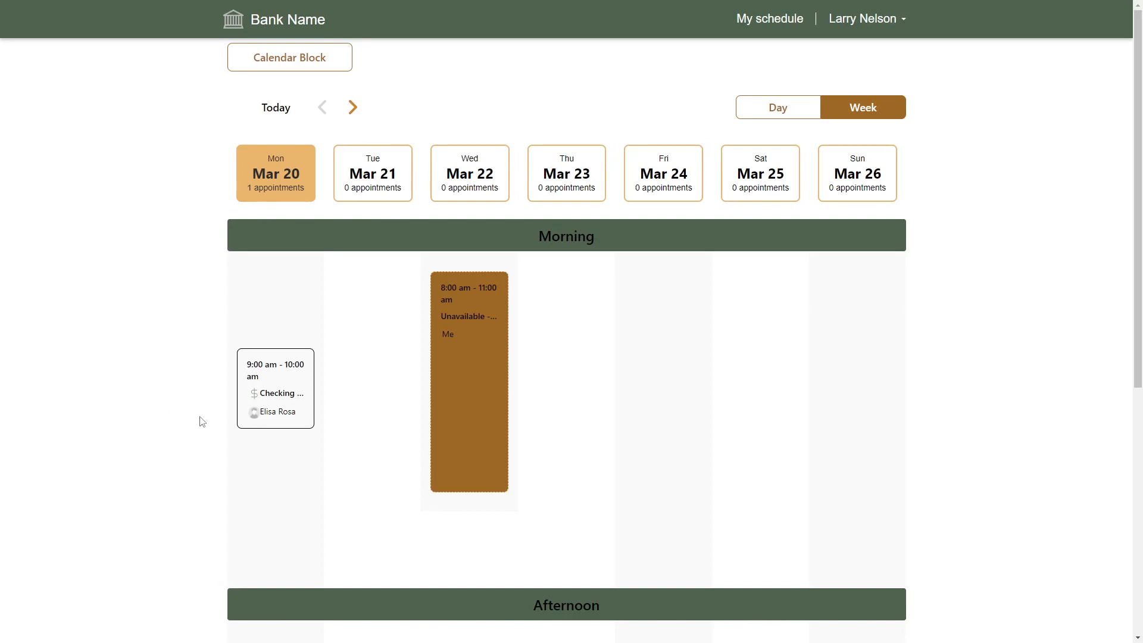
mouse_move(268, 387)
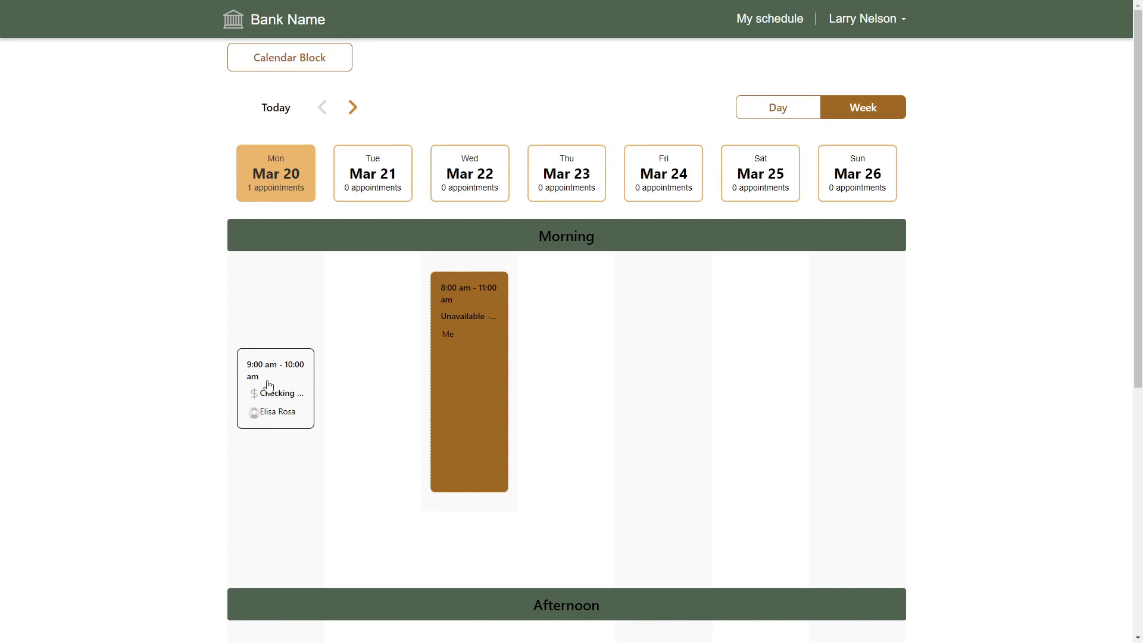
mouse_move(479, 382)
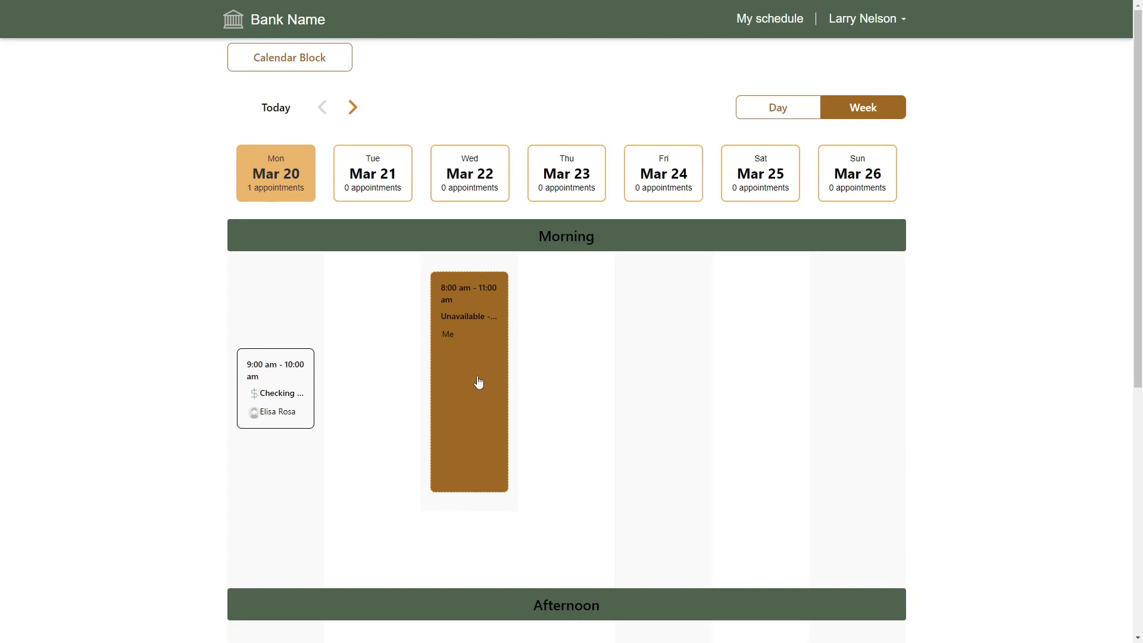
click(275, 388)
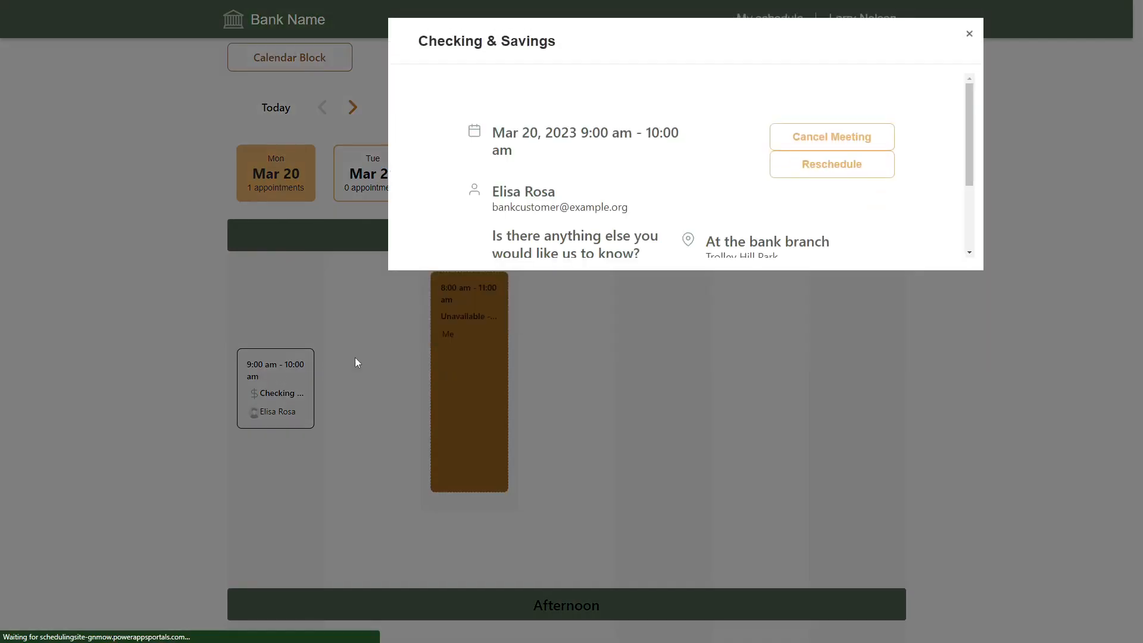
mouse_move(831, 137)
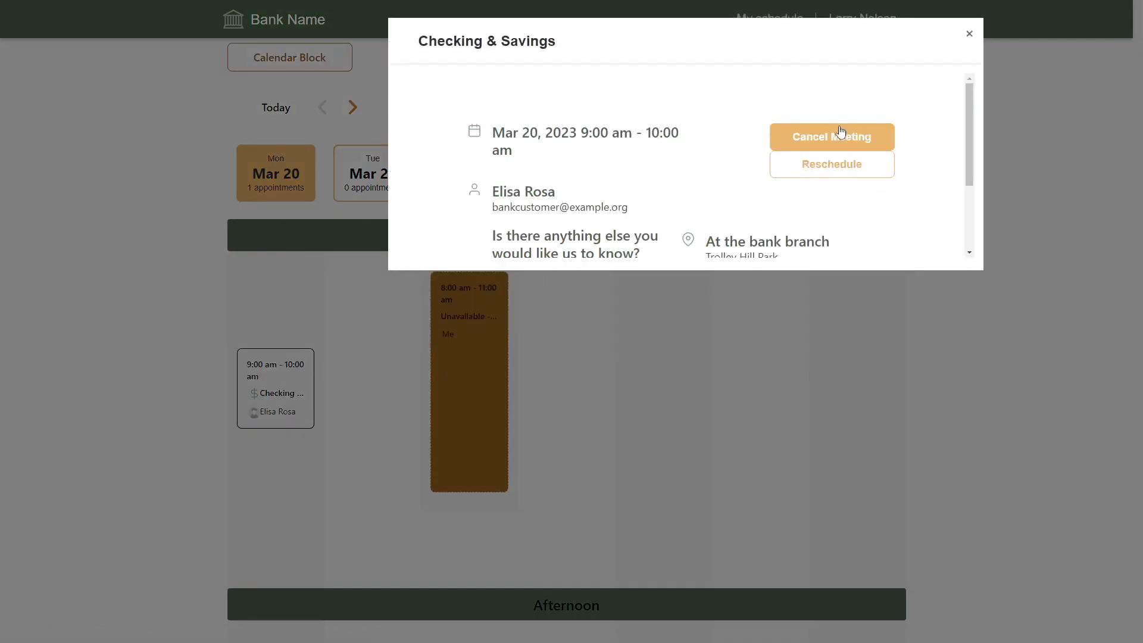
click(969, 33)
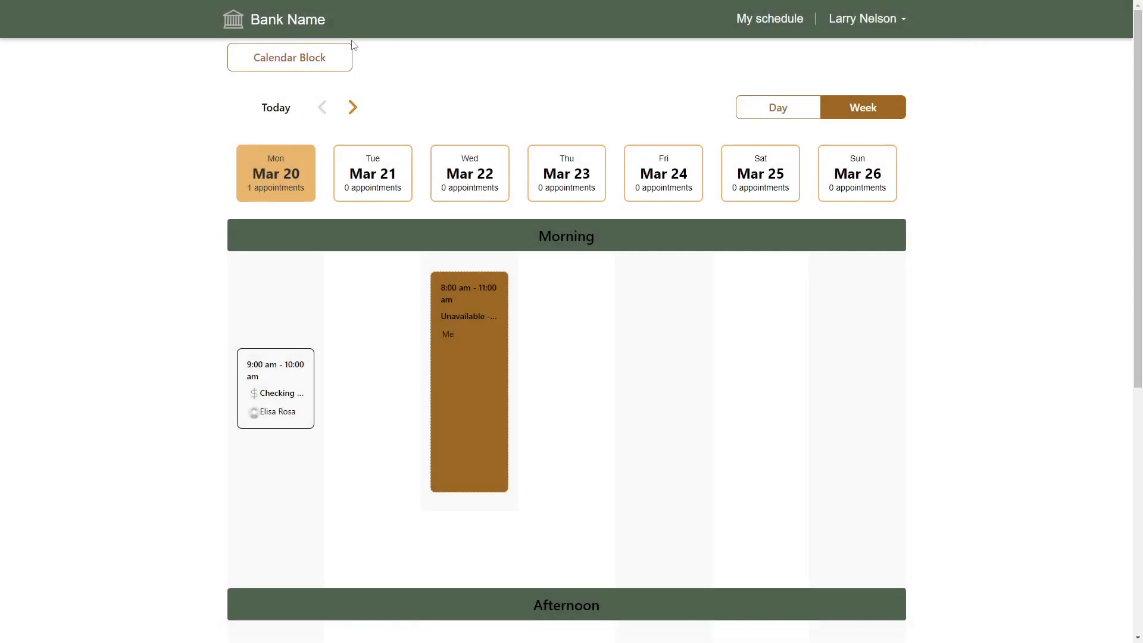
mouse_move(337, 61)
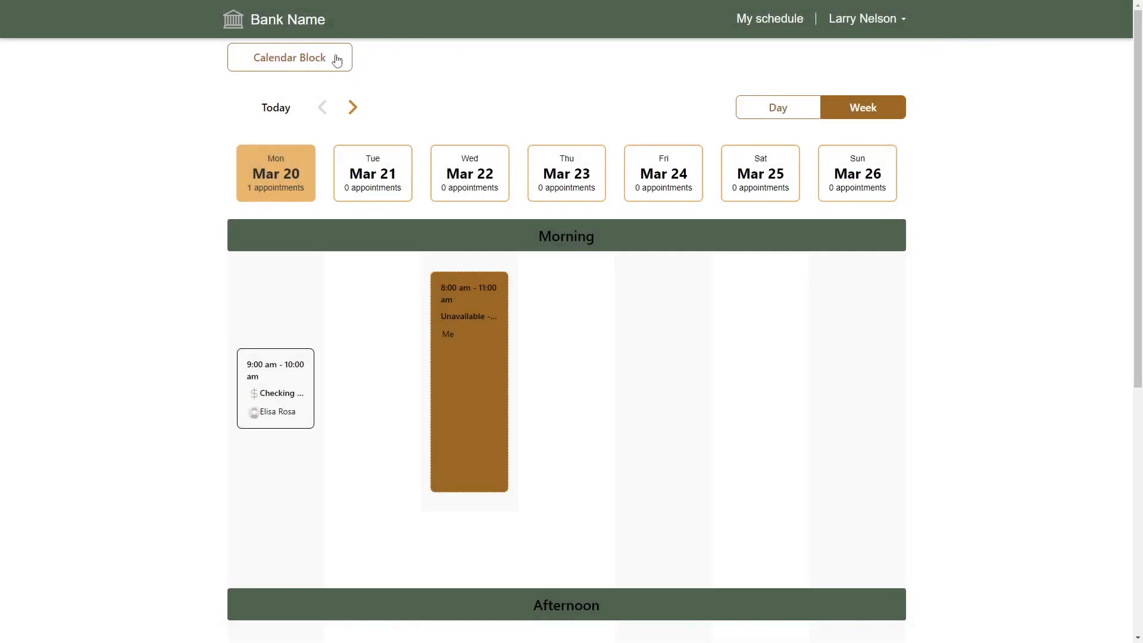
mouse_move(368, 61)
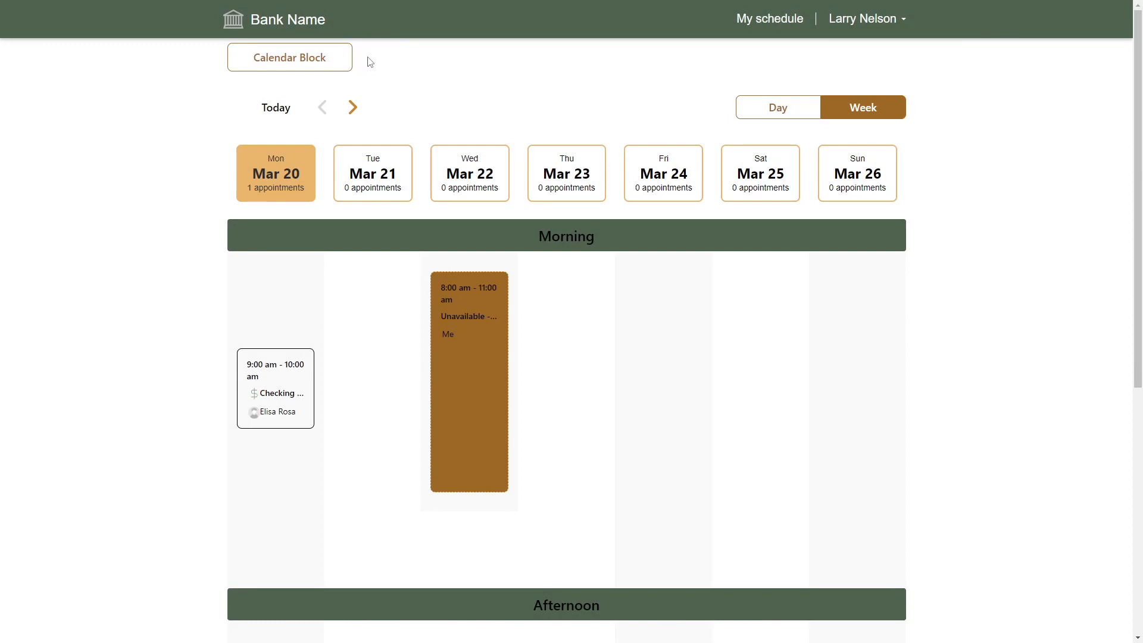
mouse_move(468, 73)
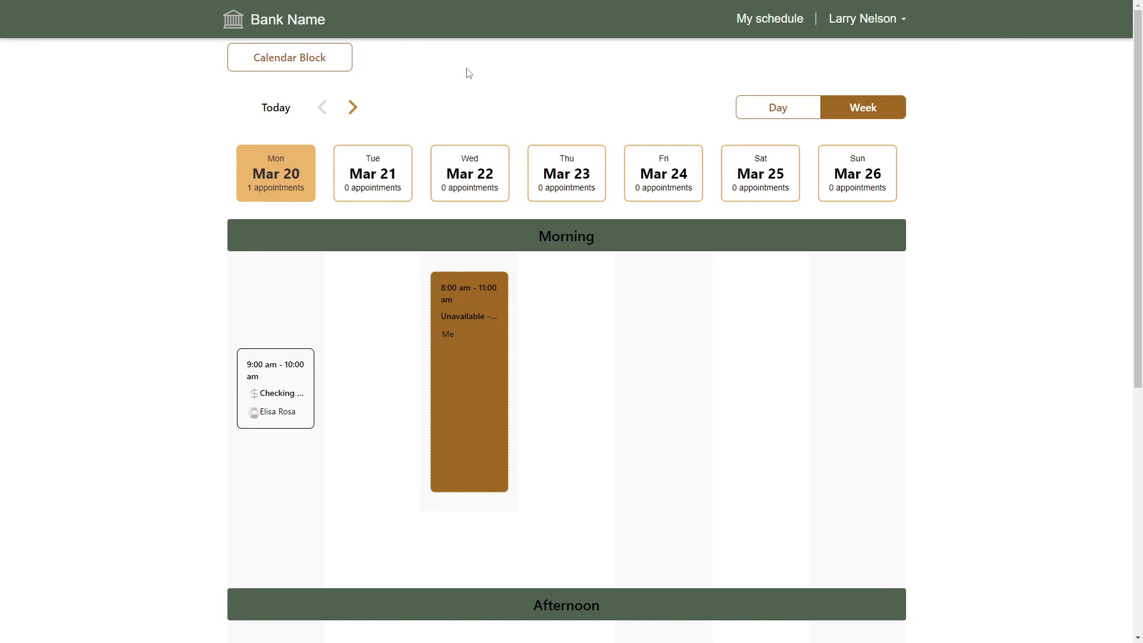
click(864, 19)
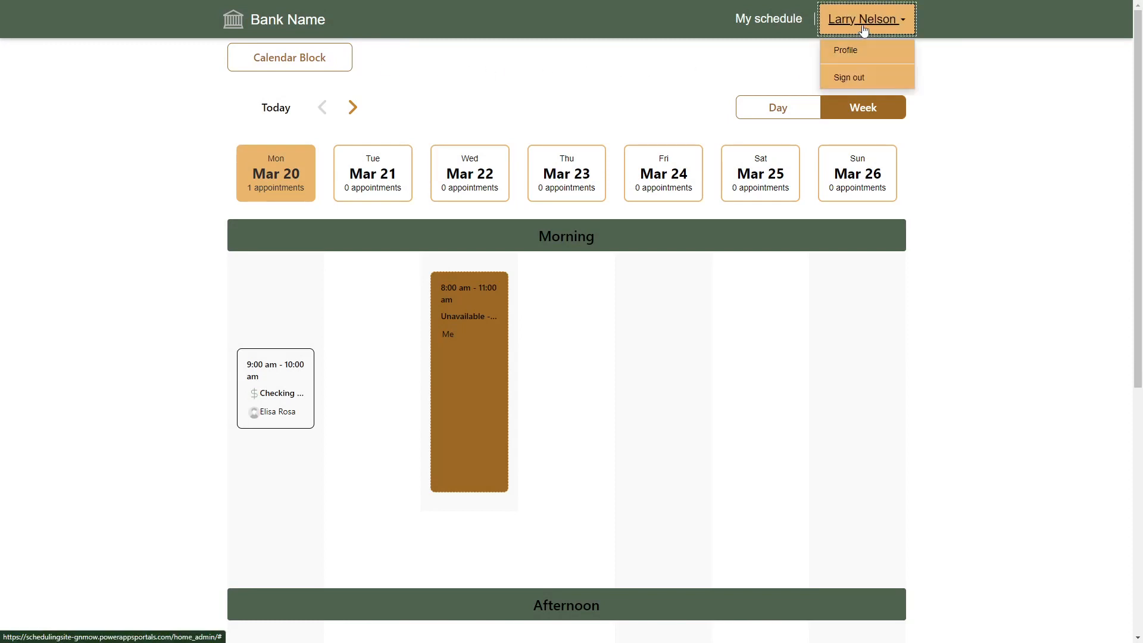
click(844, 50)
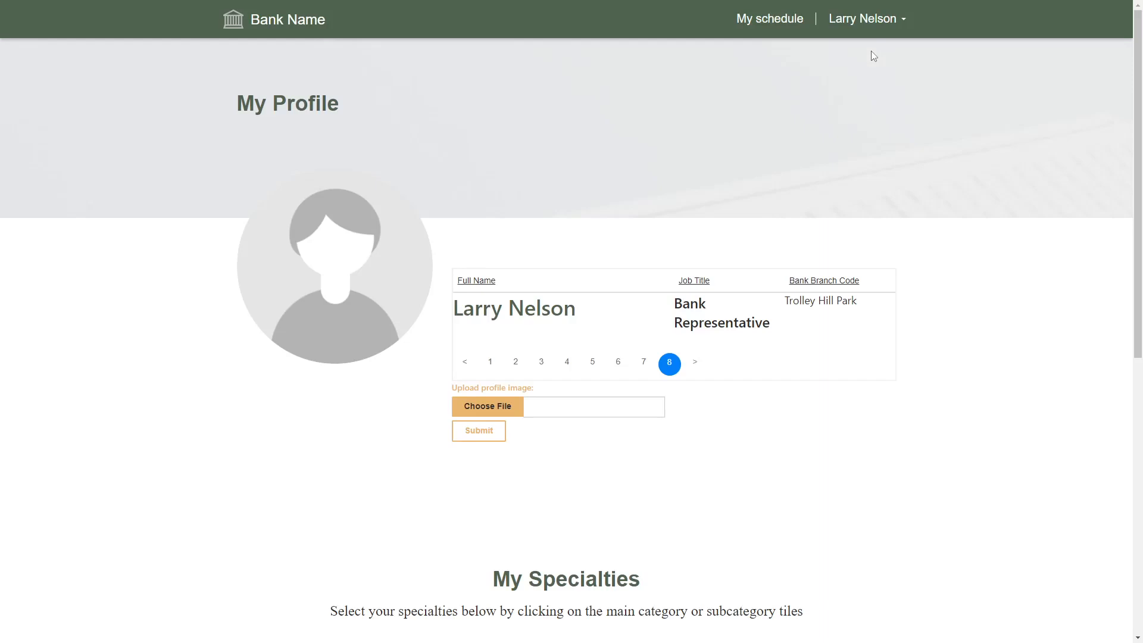
mouse_move(977, 324)
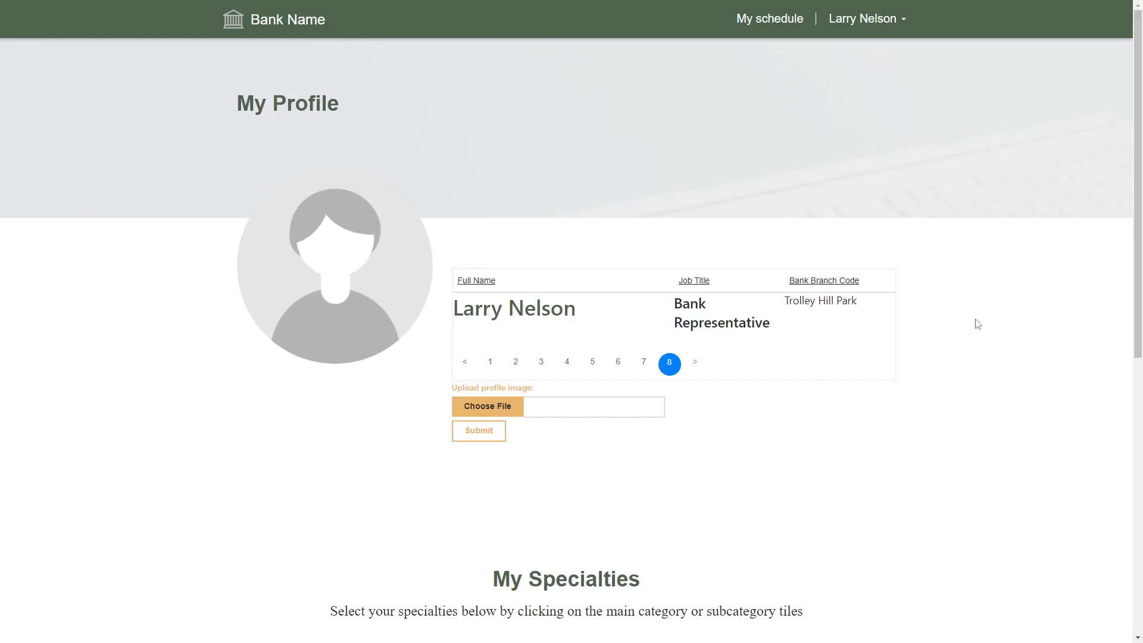
- Browse My Specialties through the Investments tab, ending on the Loans tab
scroll(down, 3)
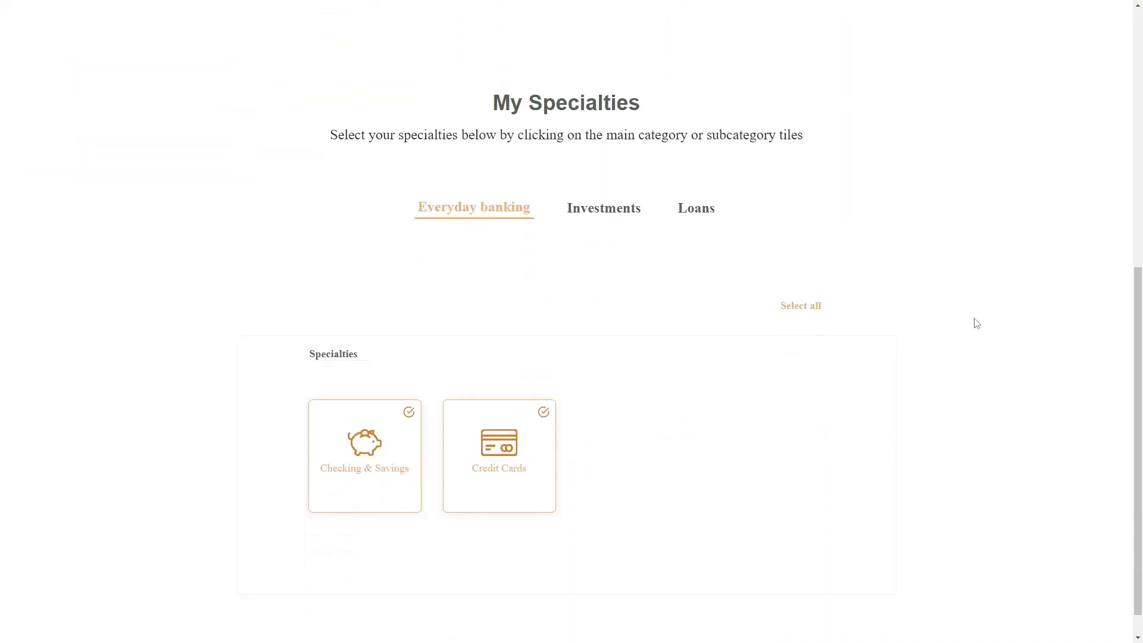
click(603, 207)
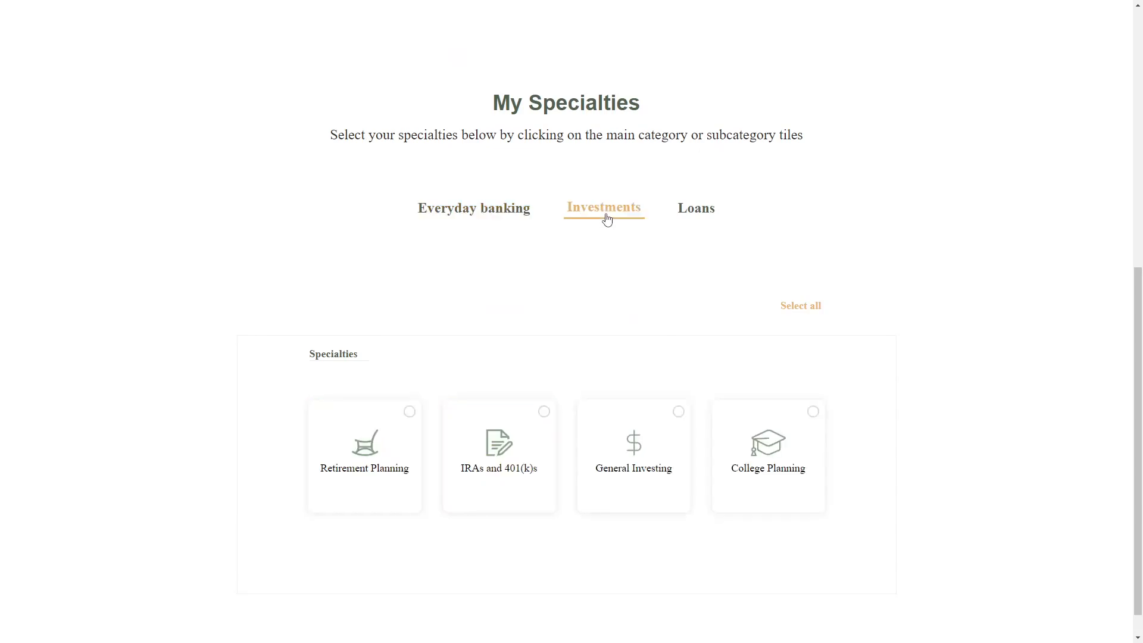
click(695, 207)
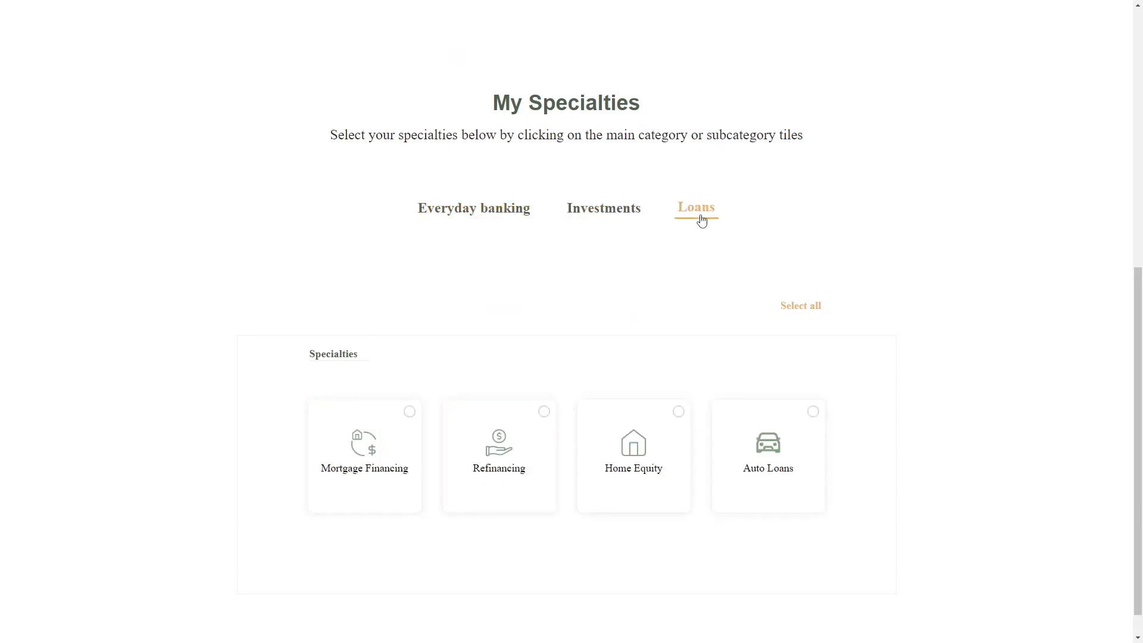
mouse_move(753, 219)
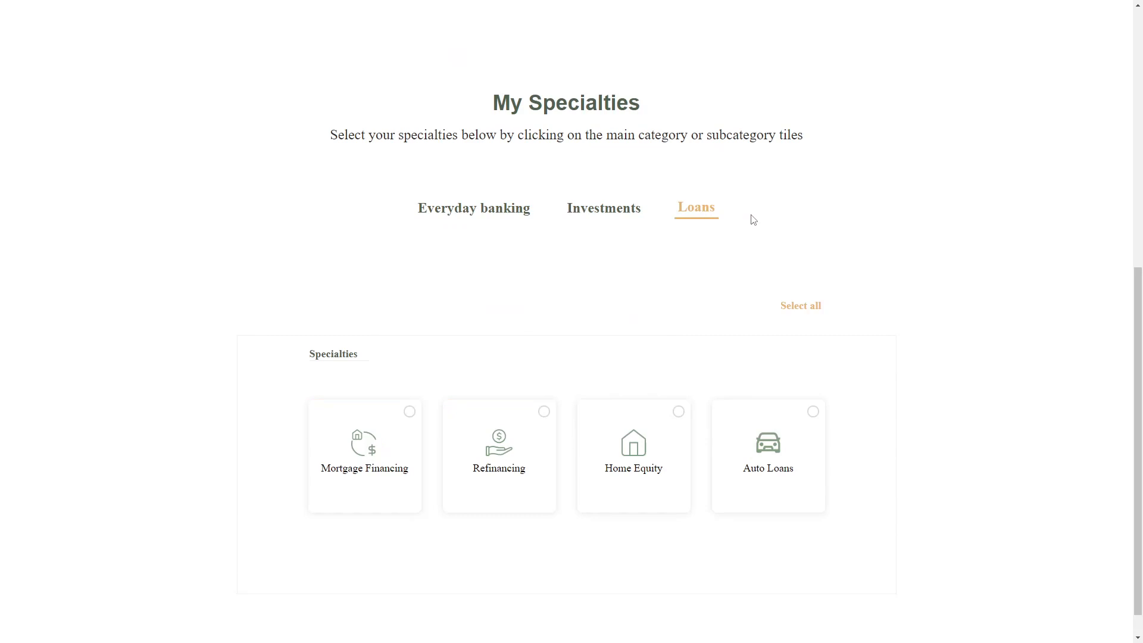